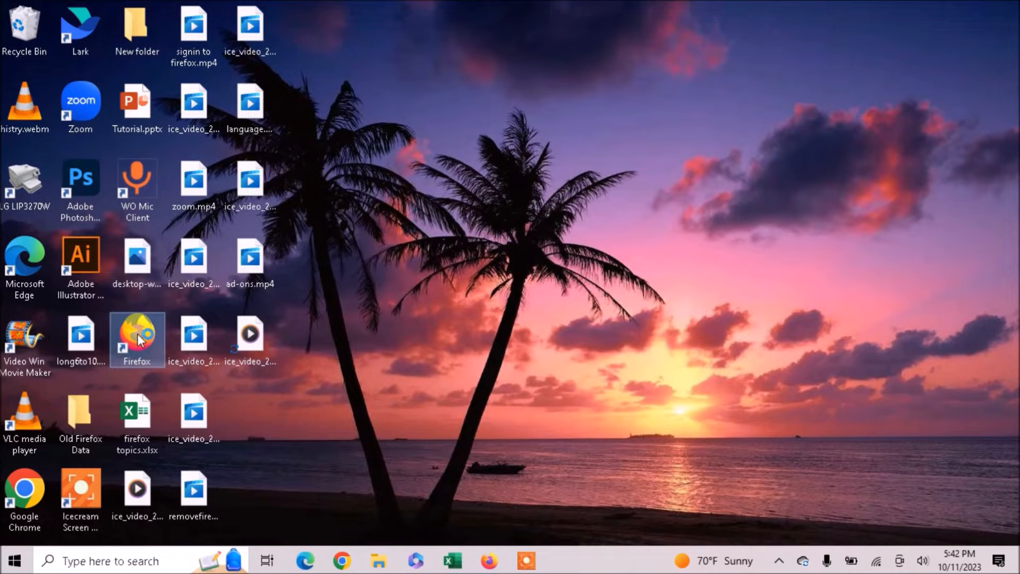
Launch Firefox from its desktop shortcut
double_click(136, 335)
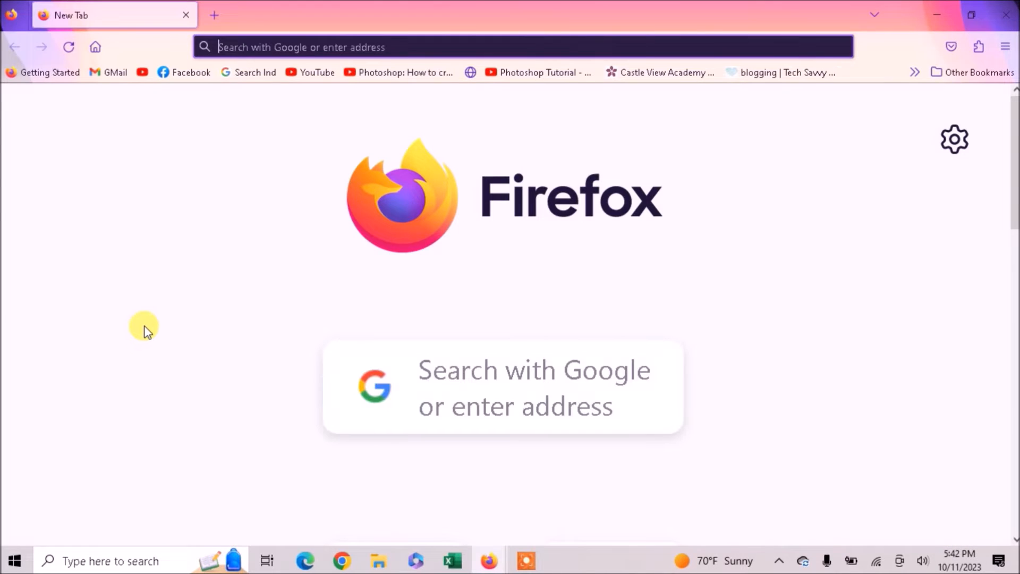
mouse_move(128, 87)
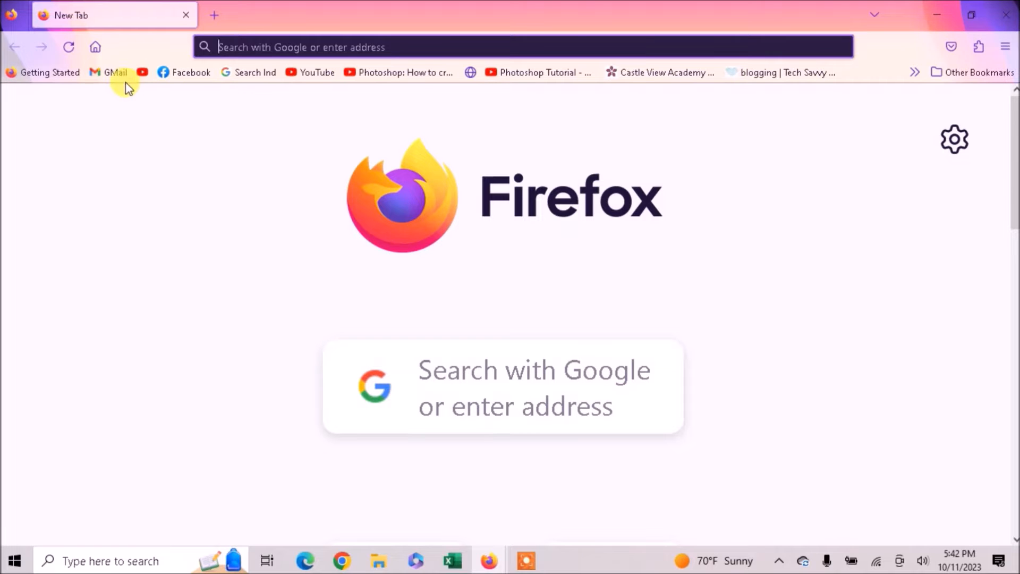
Open the YouTube, Castle View Academy, Tech Savvy blogging and Gmail bookmarks in tabs
left_click(215, 14)
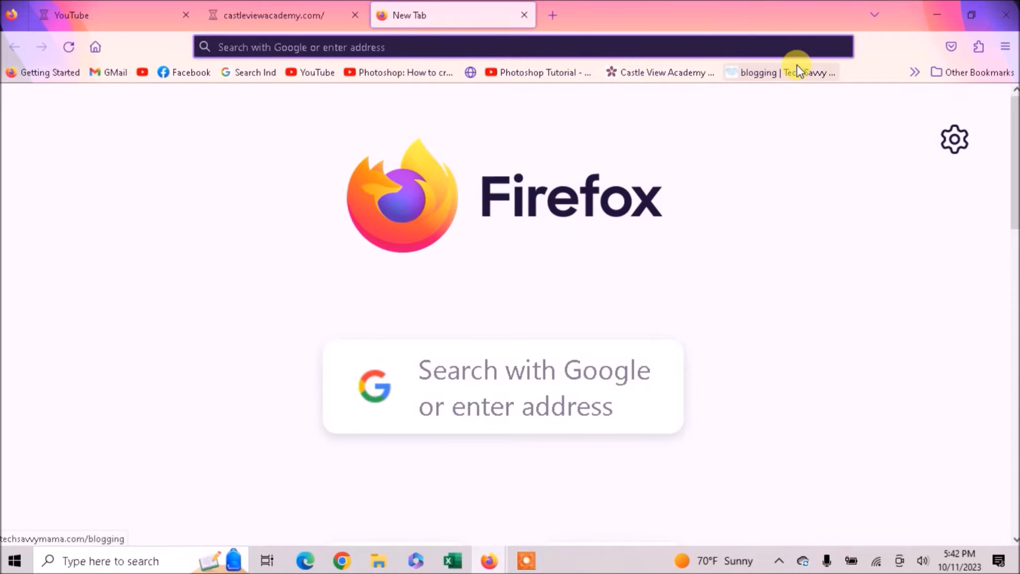
left_click(553, 15)
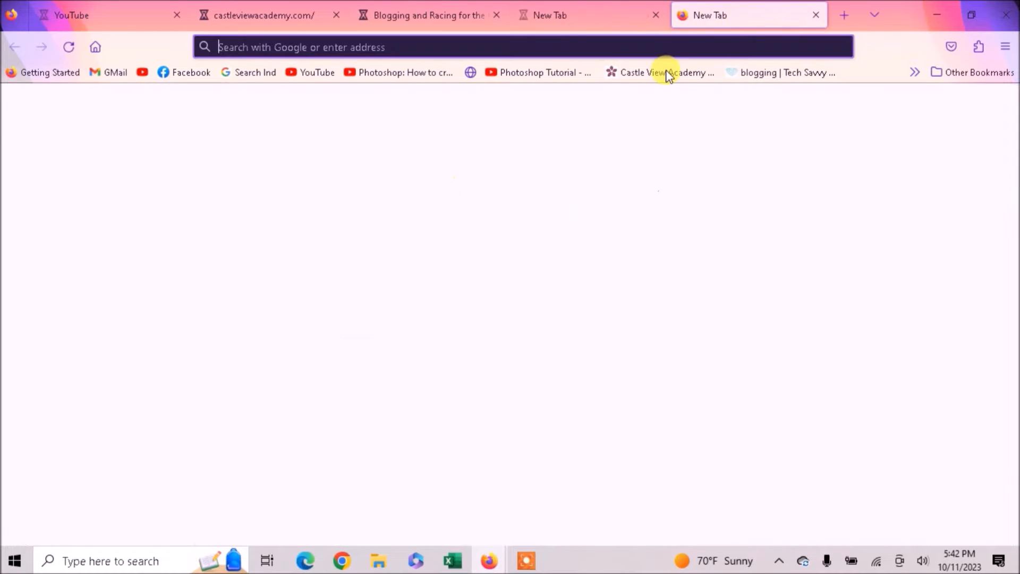
left_click(108, 72)
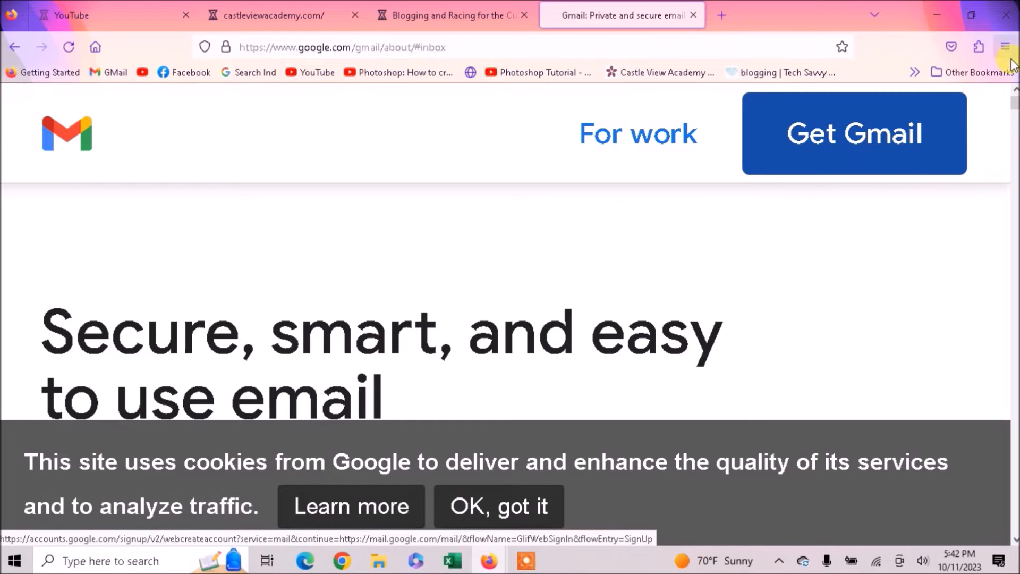
Zoom the Gmail page out to 110% from the main menu
left_click(1005, 46)
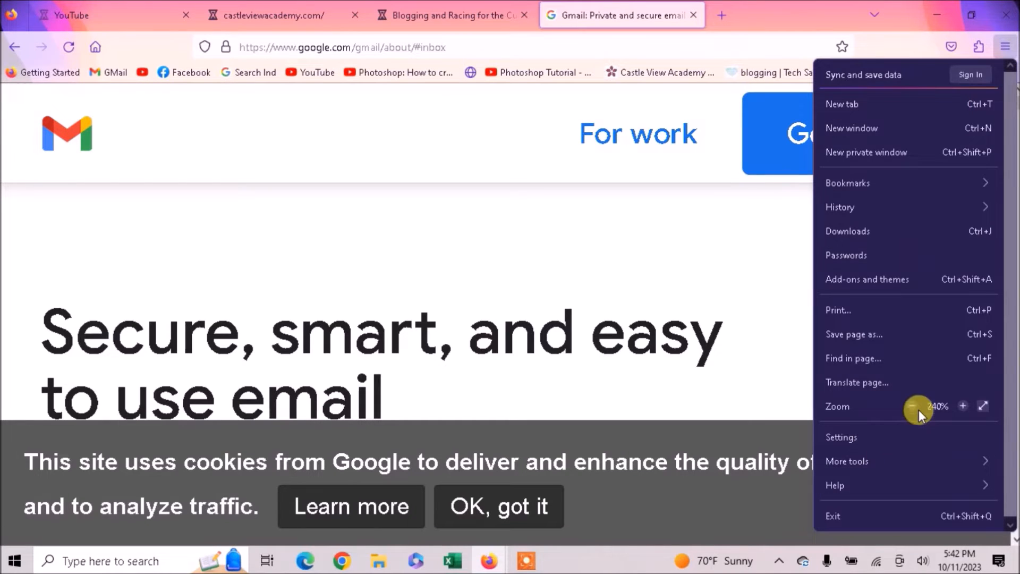
left_click(913, 406)
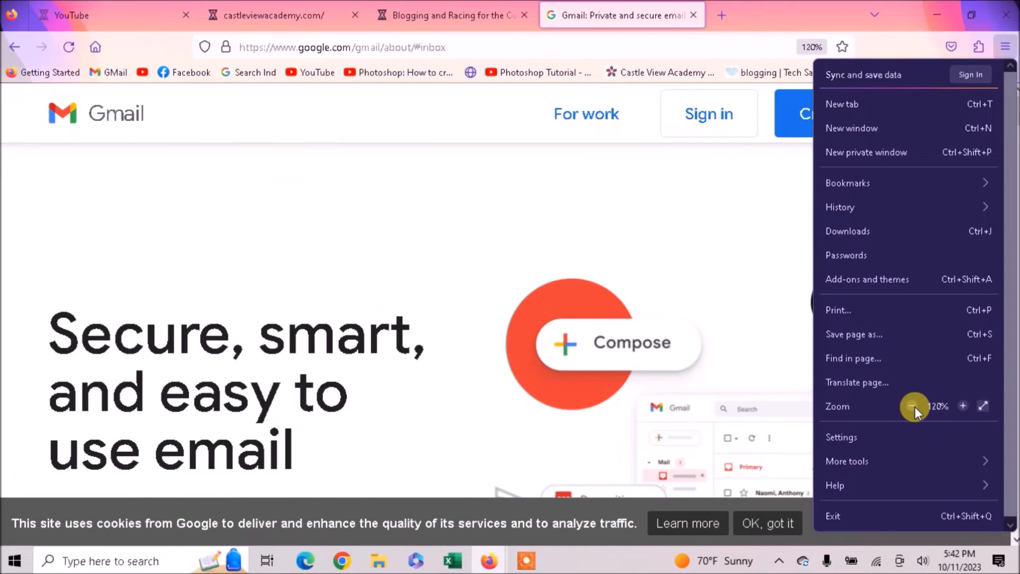
left_click(914, 405)
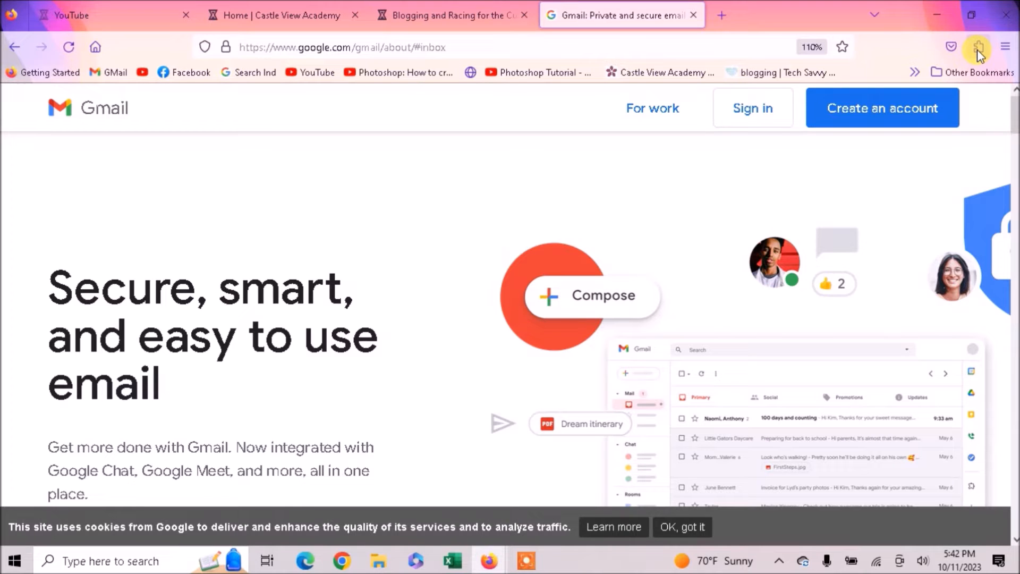
Open Simple Tab Groups' Manage groups page from the Extensions menu
left_click(980, 47)
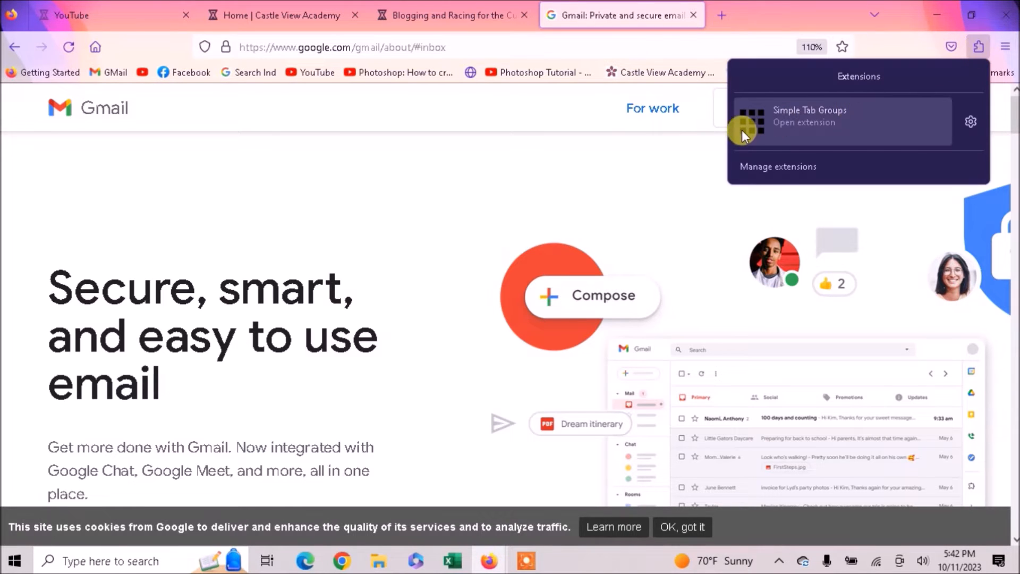
mouse_move(768, 133)
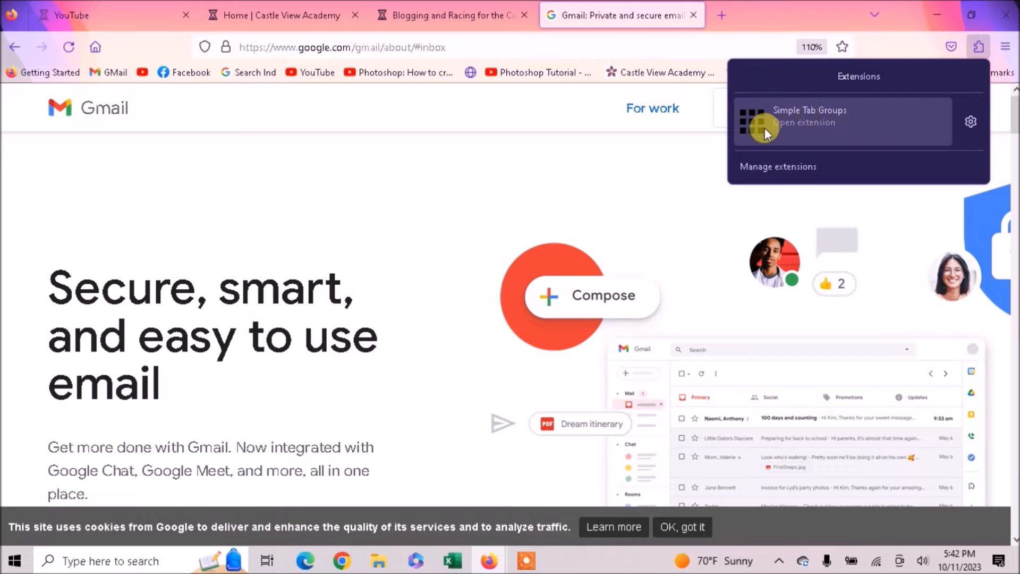
left_click(810, 123)
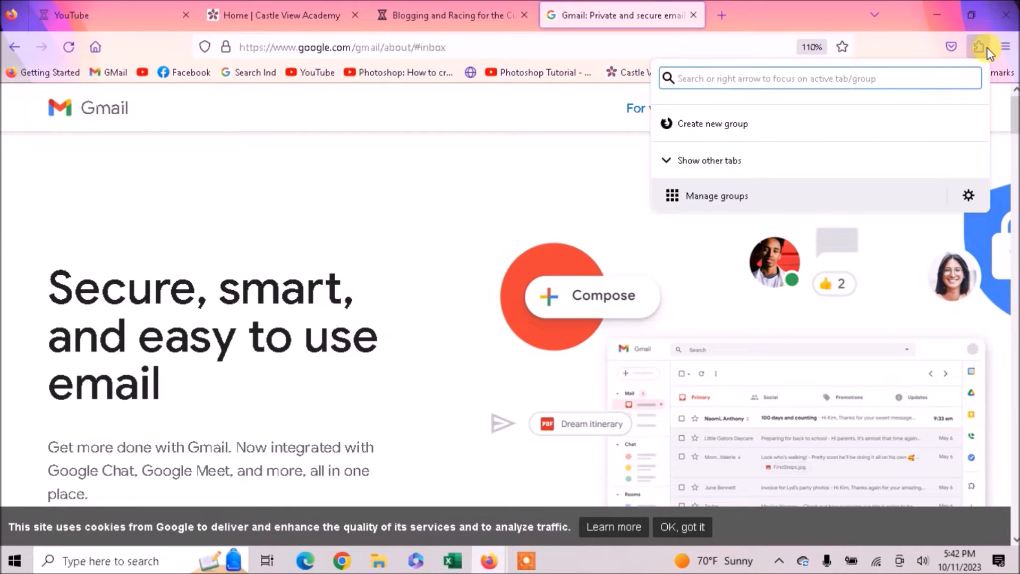
mouse_move(980, 46)
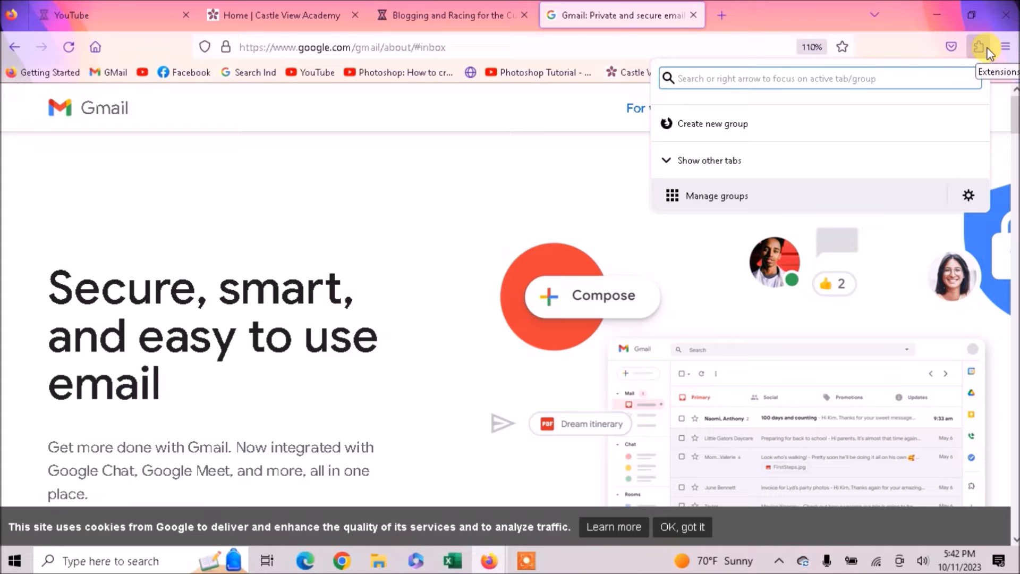
mouse_move(675, 202)
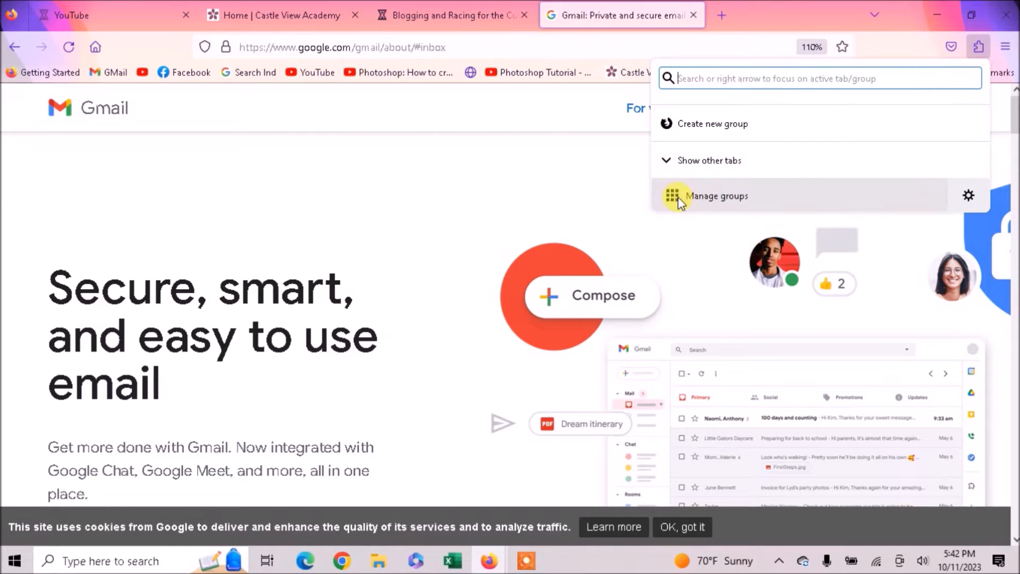
left_click(717, 196)
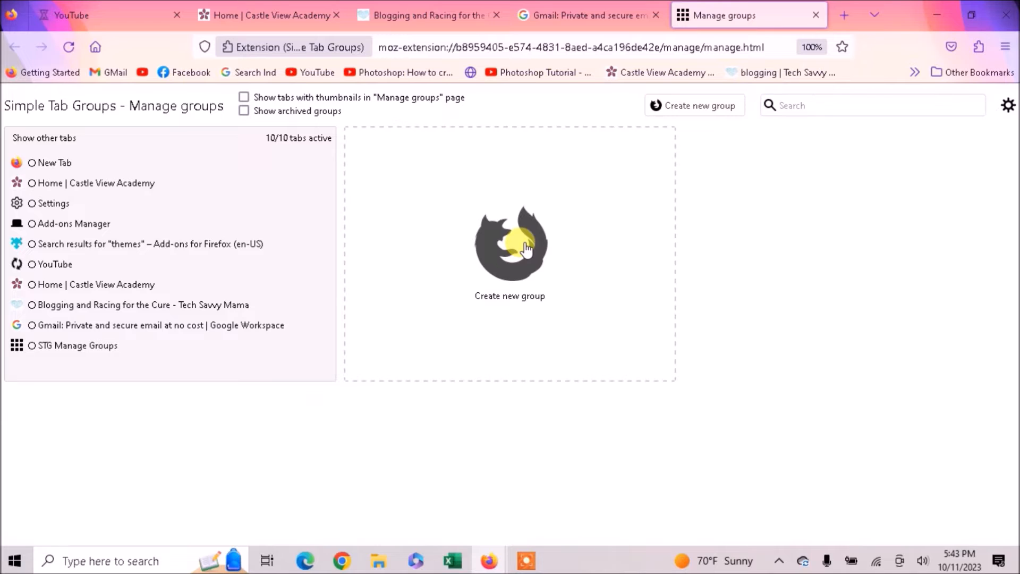
Create a new tab group titled 'Google tabs'
left_click(510, 250)
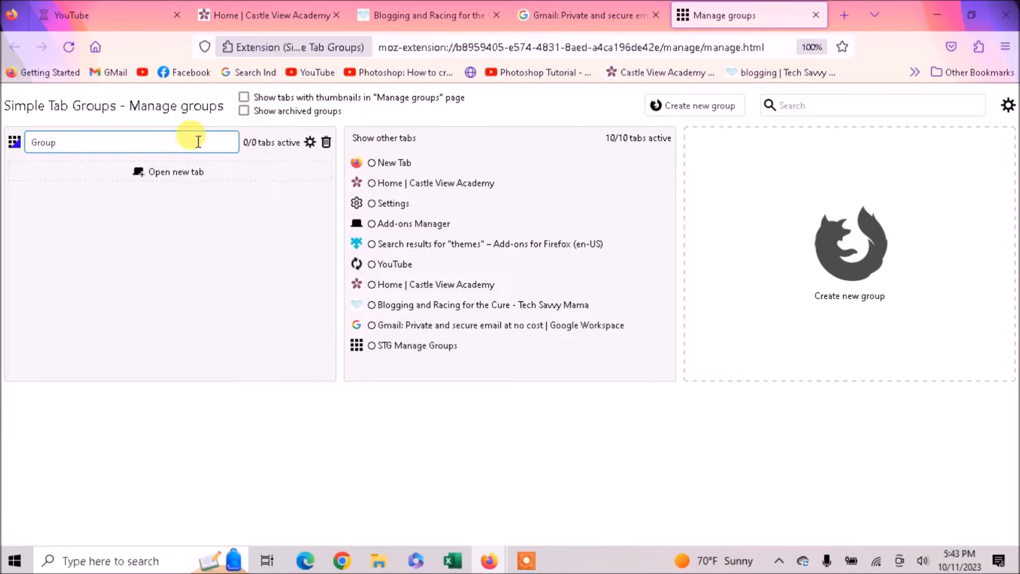
type("Googl")
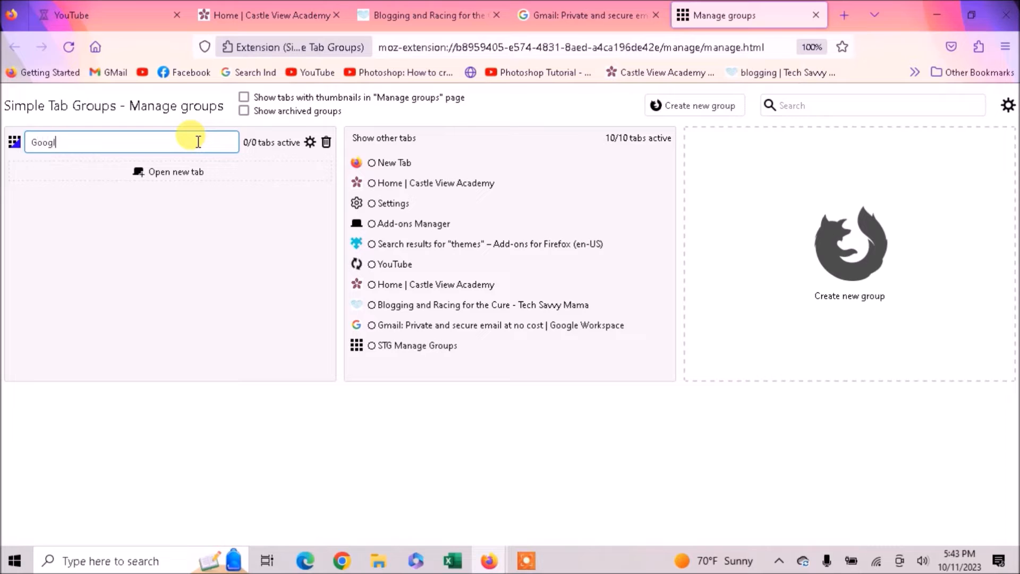
type("e")
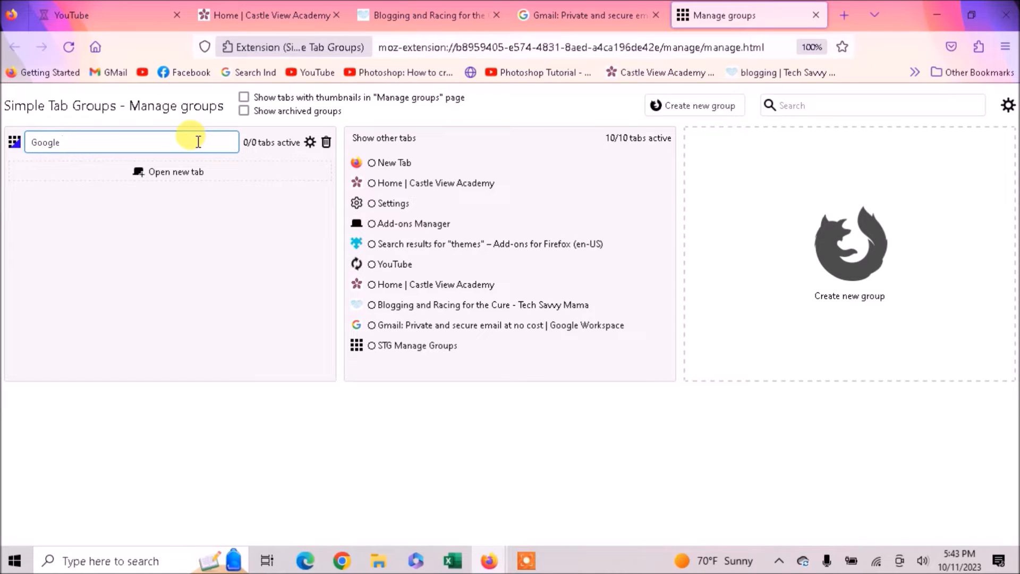
type("t")
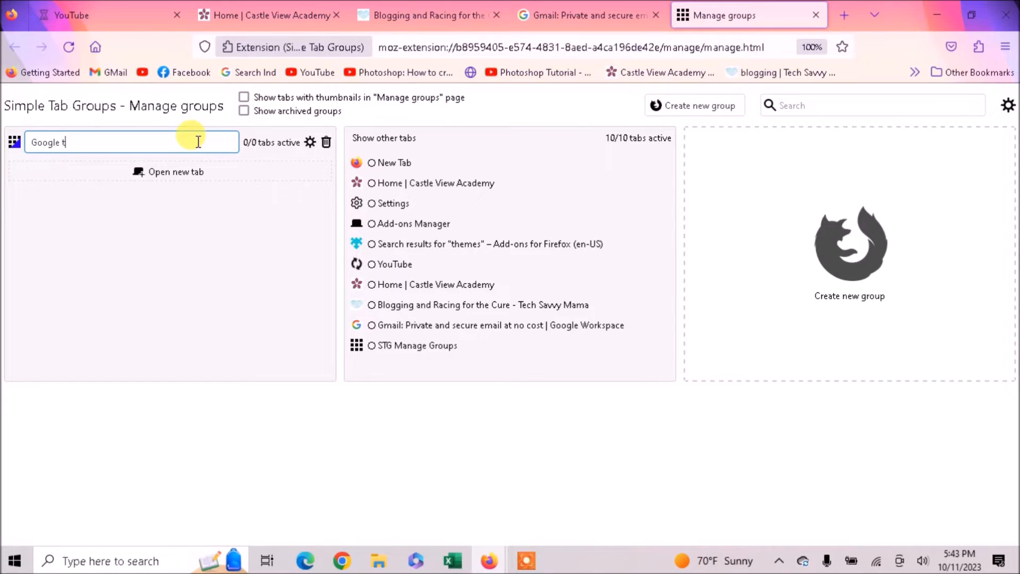
type("abs")
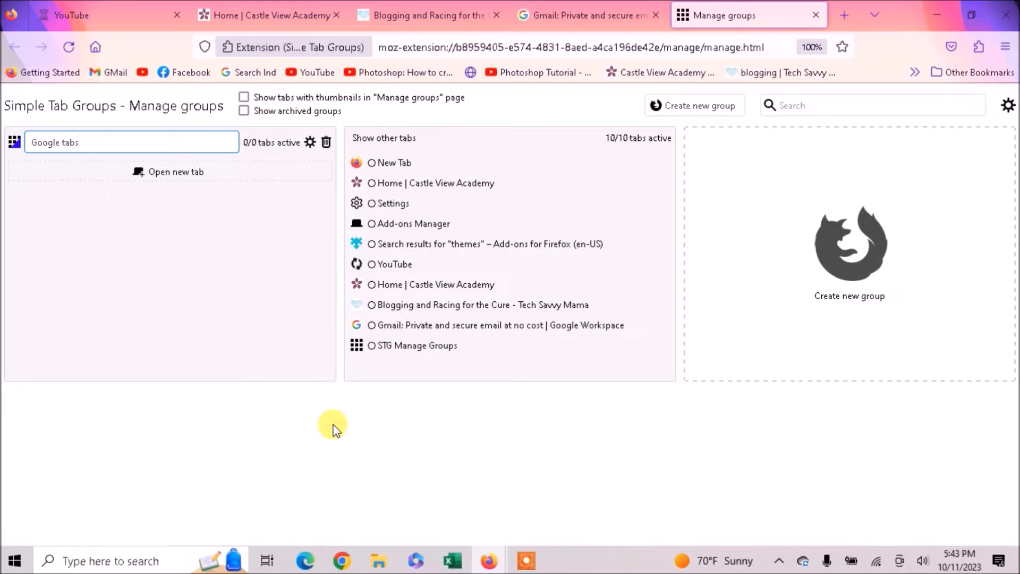
mouse_move(363, 363)
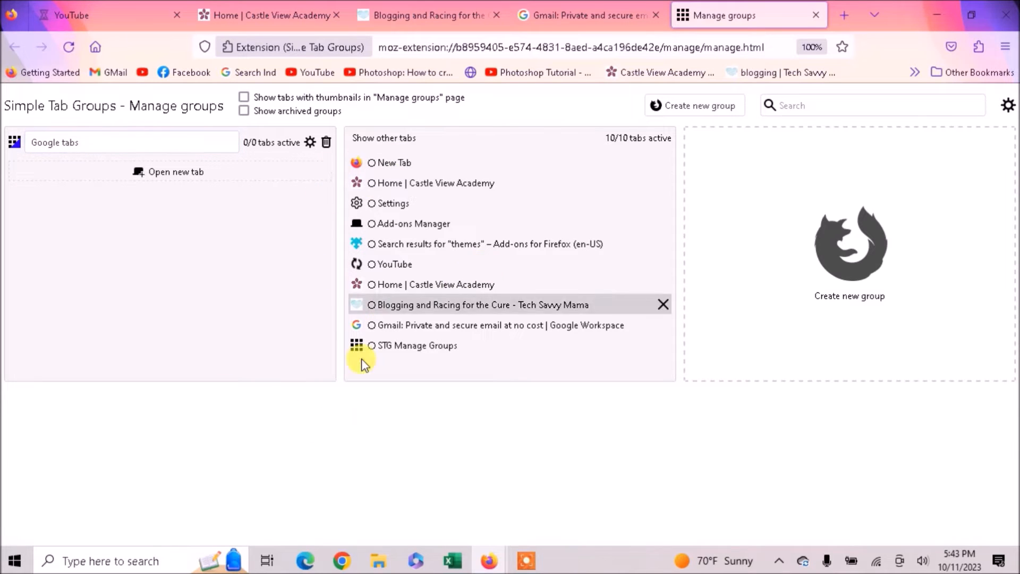
mouse_move(404, 324)
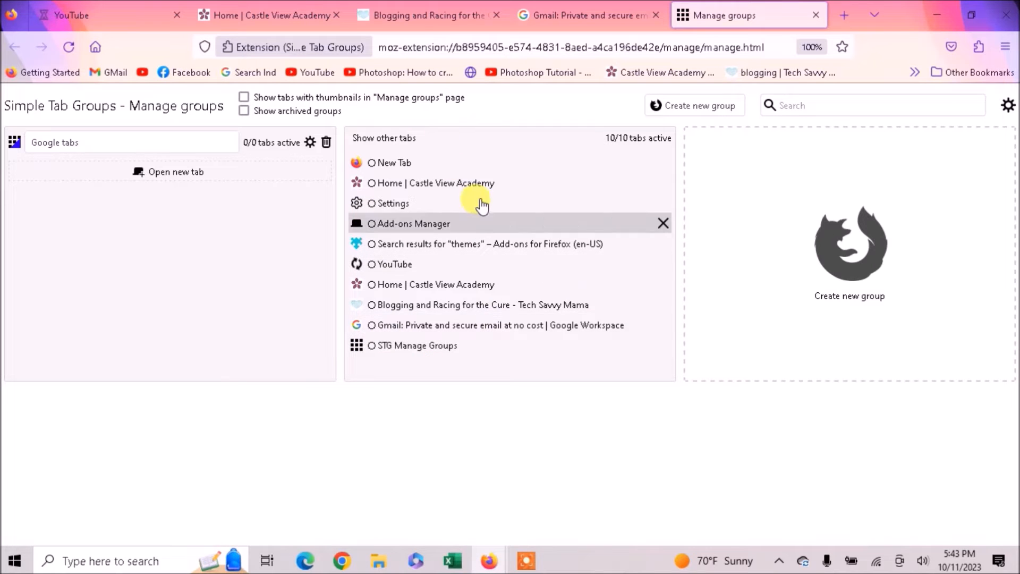
mouse_move(423, 264)
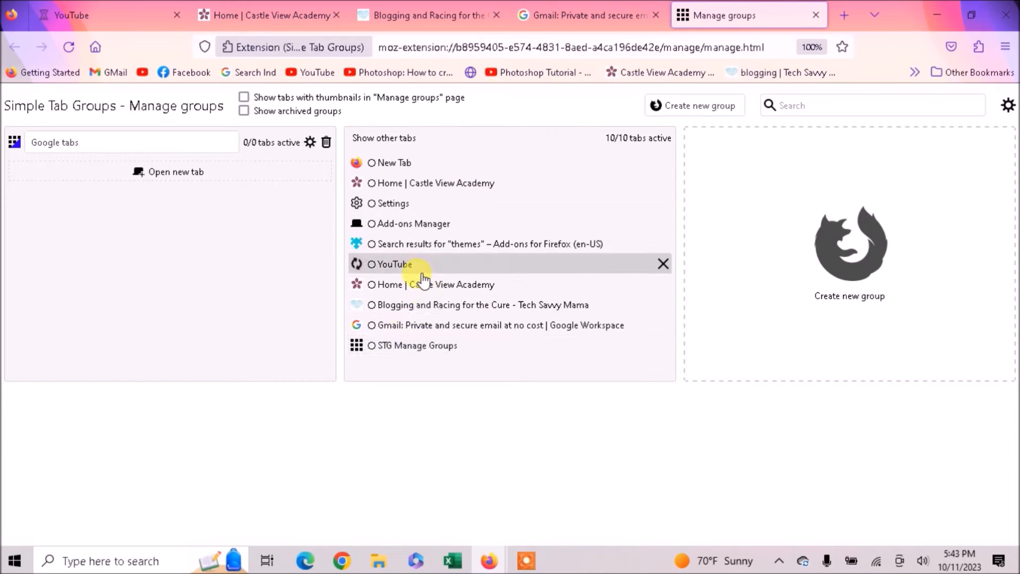
mouse_move(200, 231)
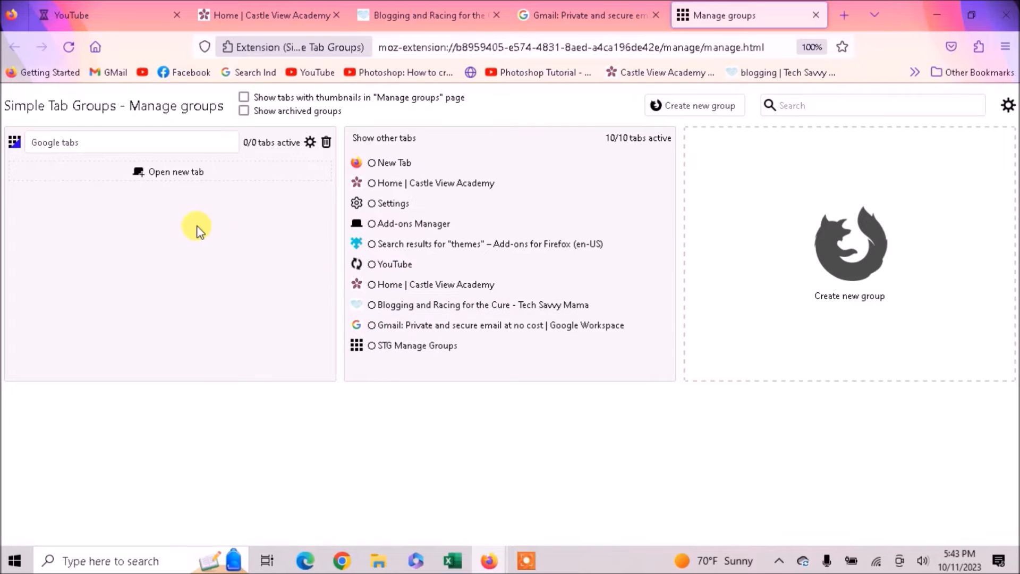
mouse_move(443, 290)
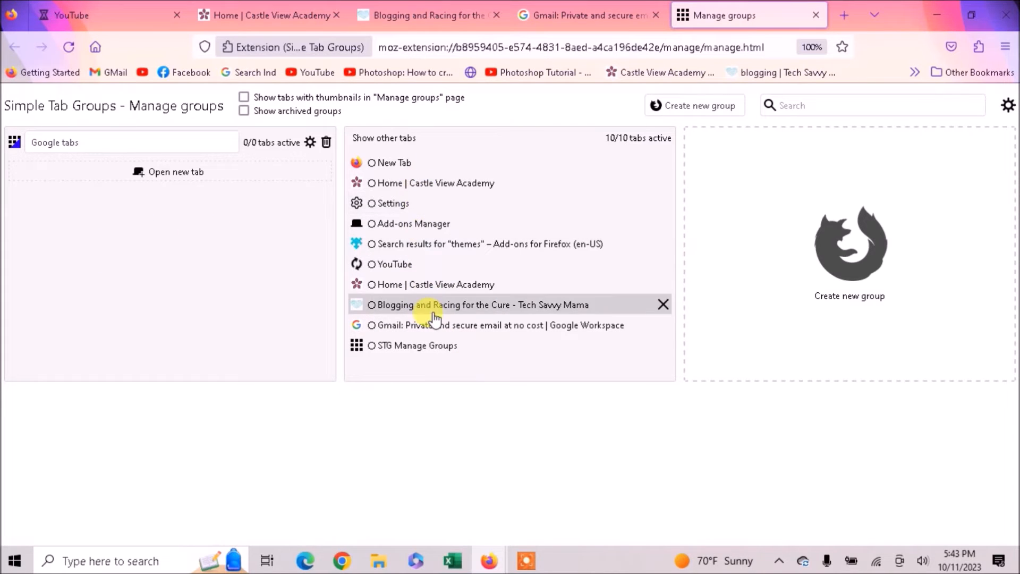
mouse_move(480, 325)
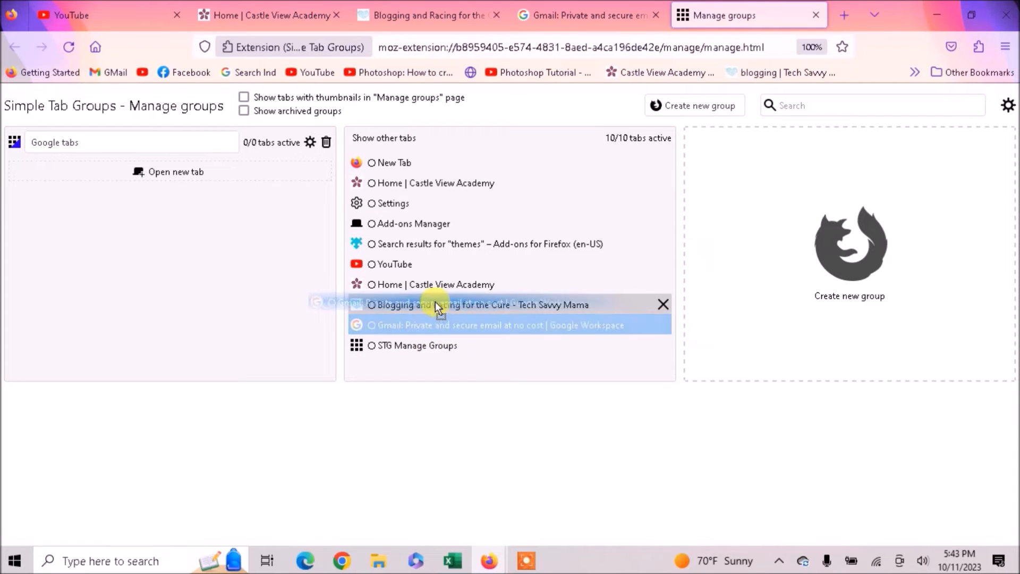
Drag the Gmail tab into the Google tabs group
left_click_drag(436, 312, 127, 206)
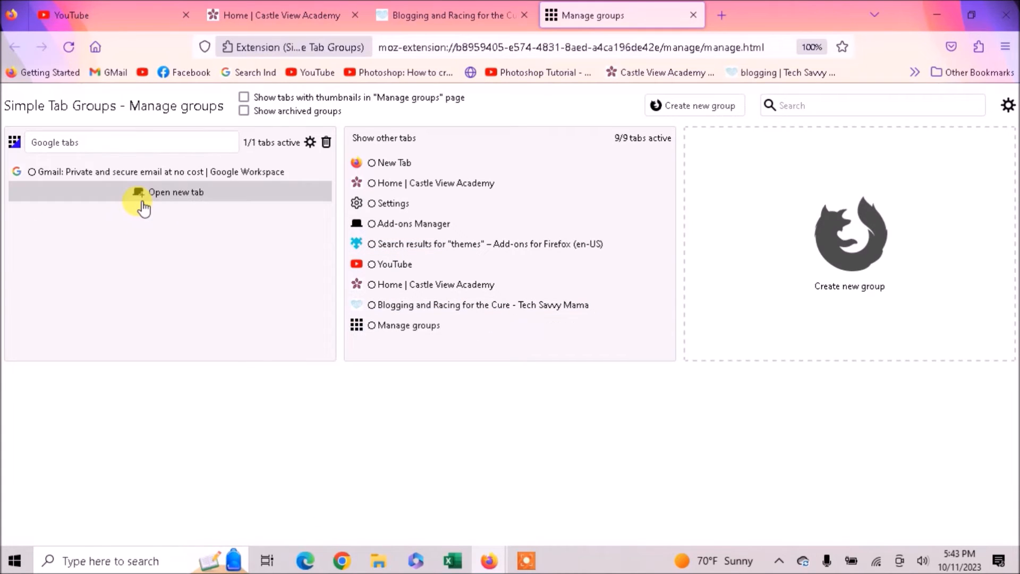
mouse_move(137, 218)
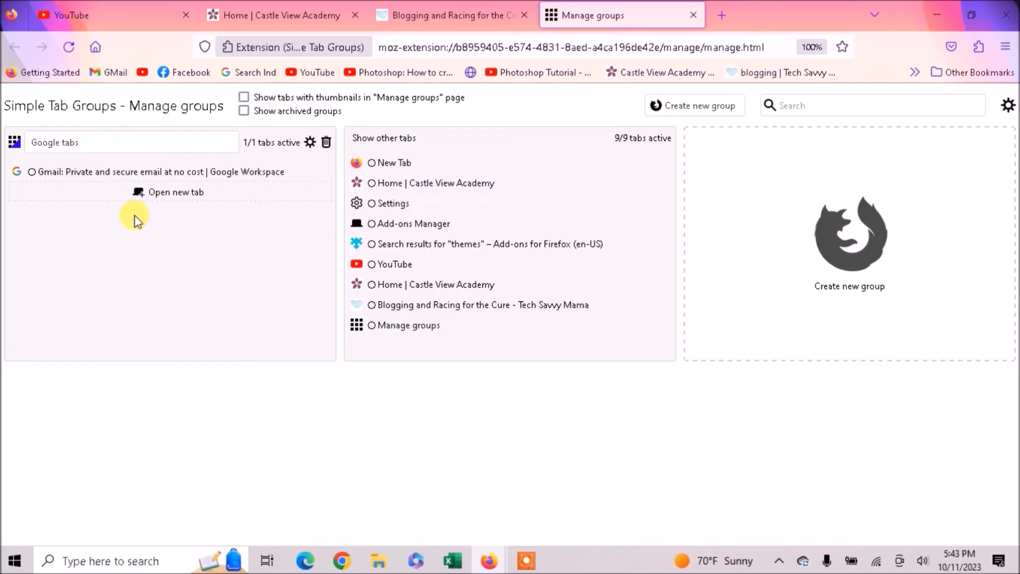
mouse_move(443, 395)
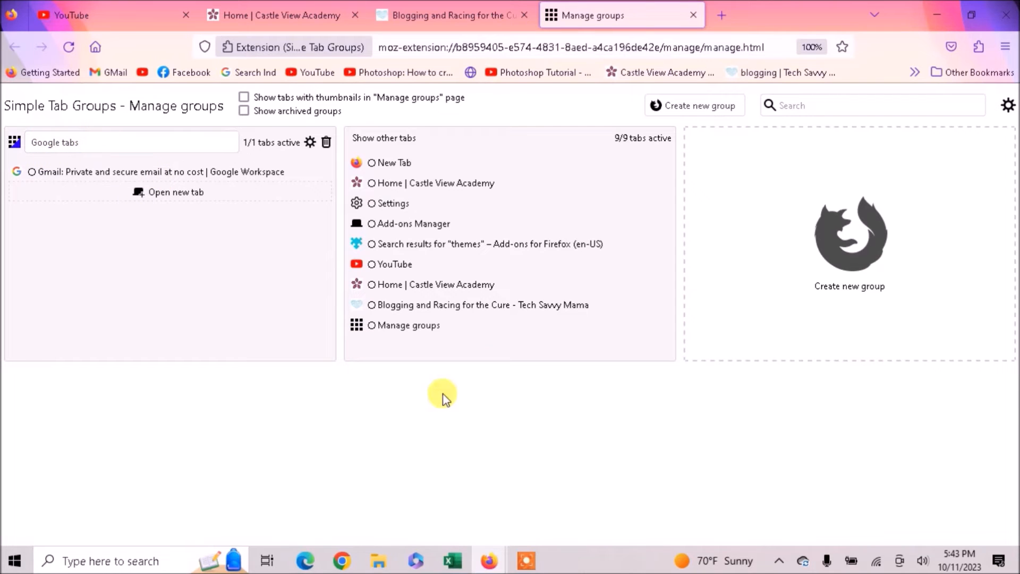
mouse_move(414, 290)
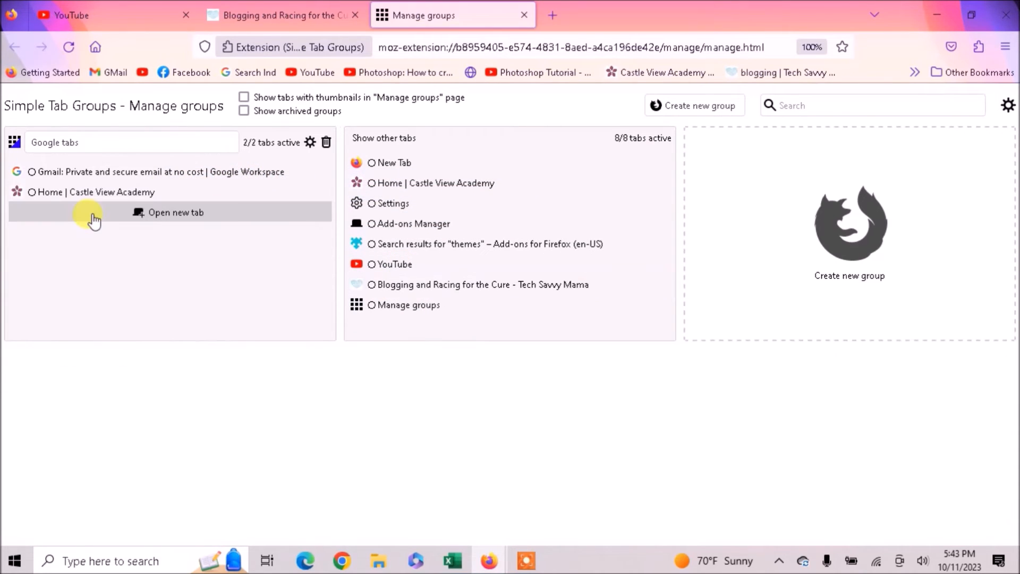
mouse_move(843, 225)
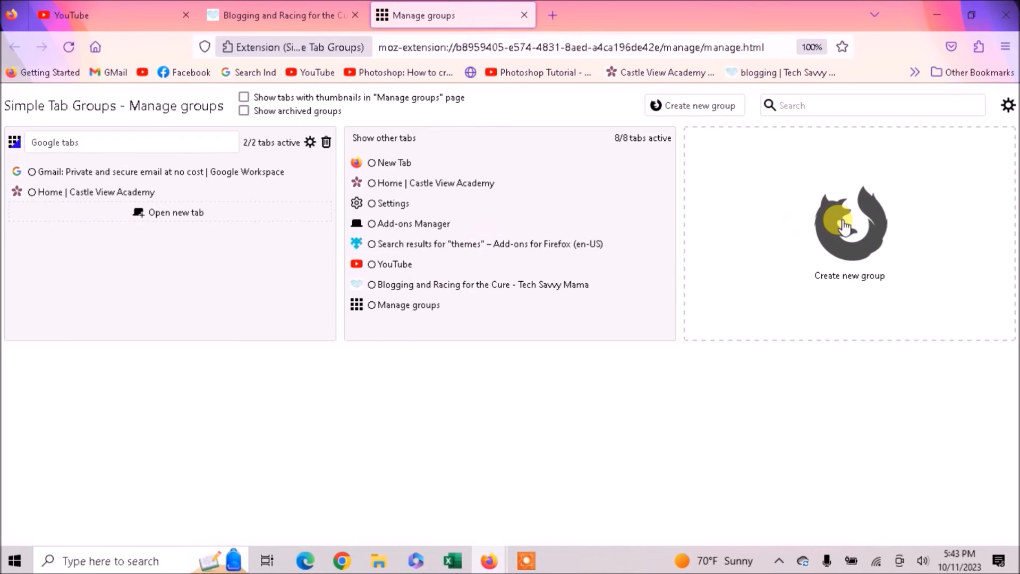
Create another group and title it 'my fav sites'
left_click(849, 228)
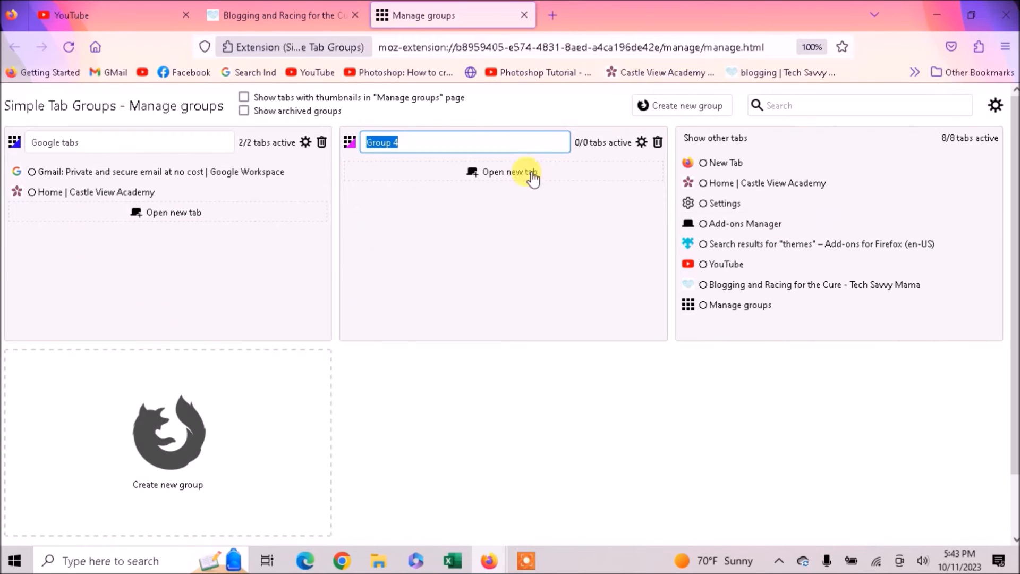
mouse_move(463, 141)
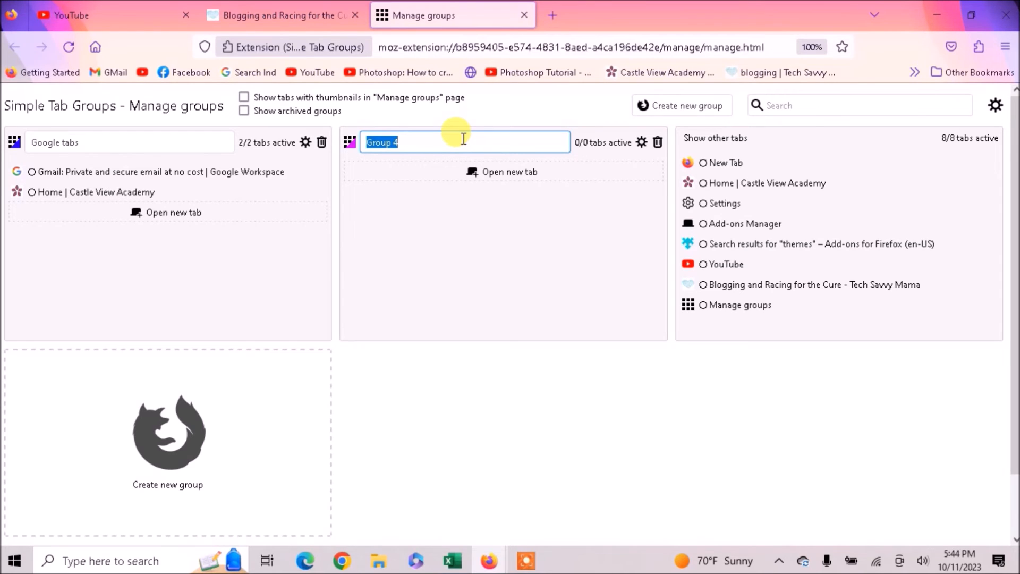
type("my fa")
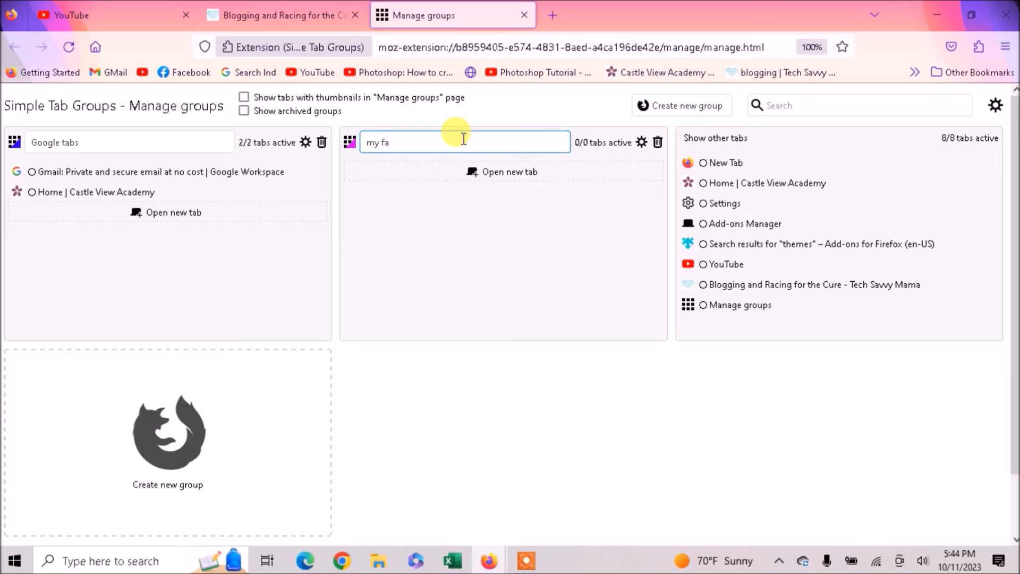
type("v sit")
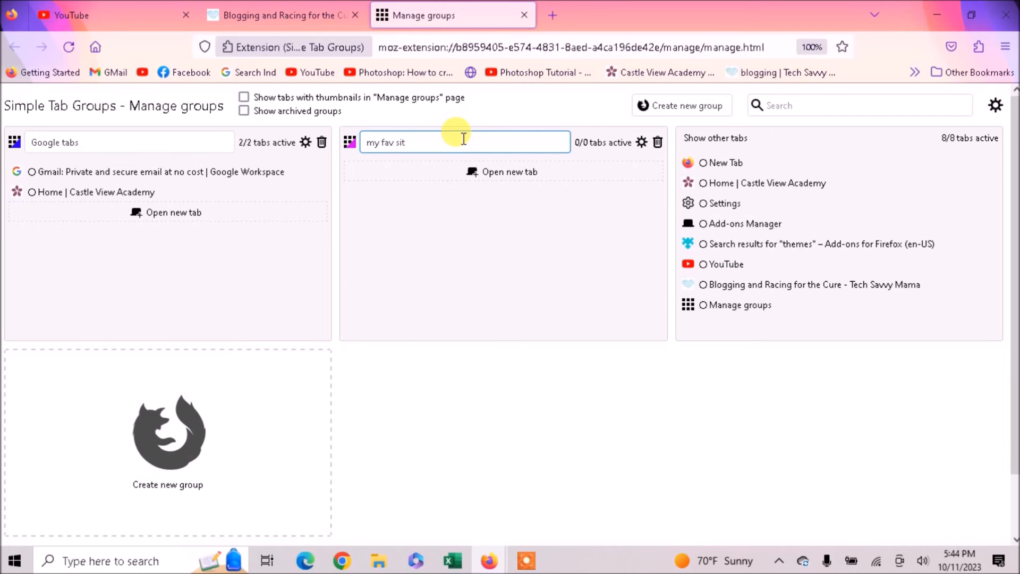
type("es")
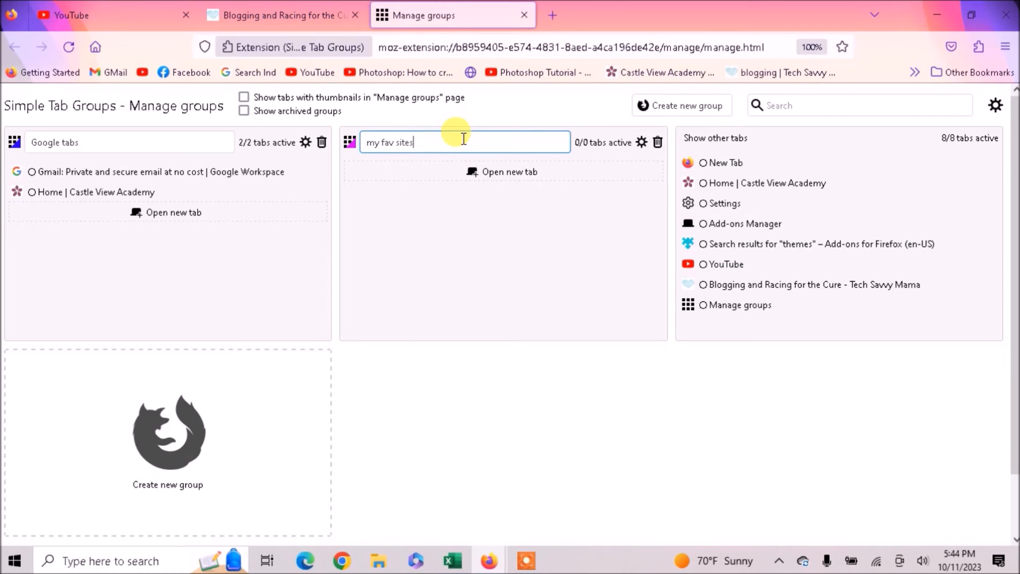
mouse_move(738, 183)
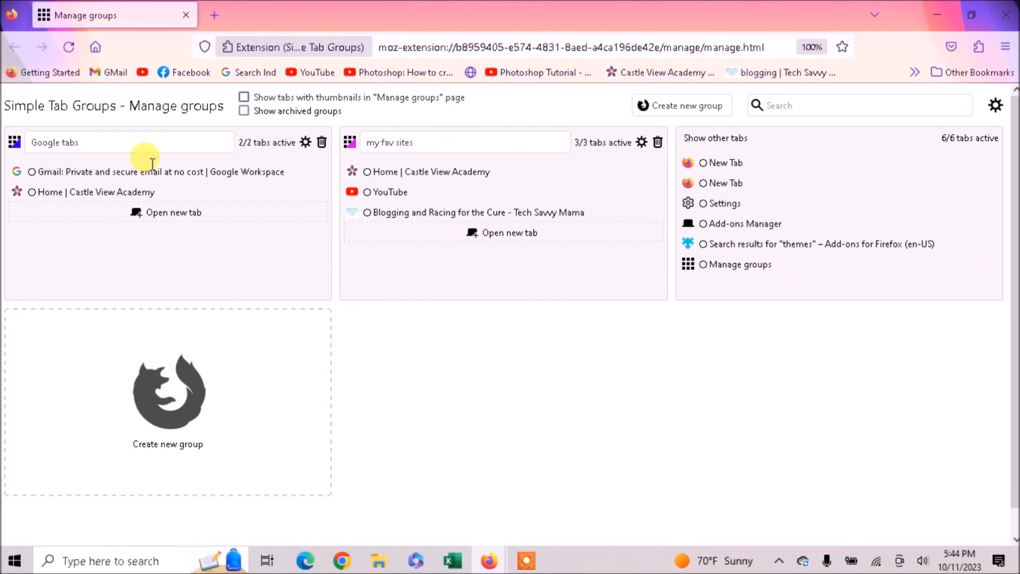
mouse_move(506, 418)
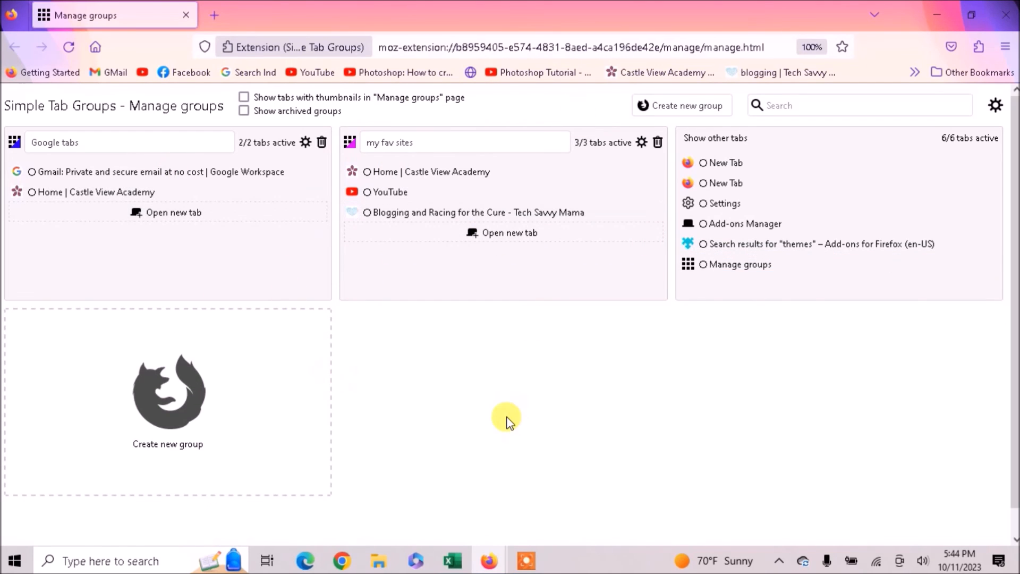